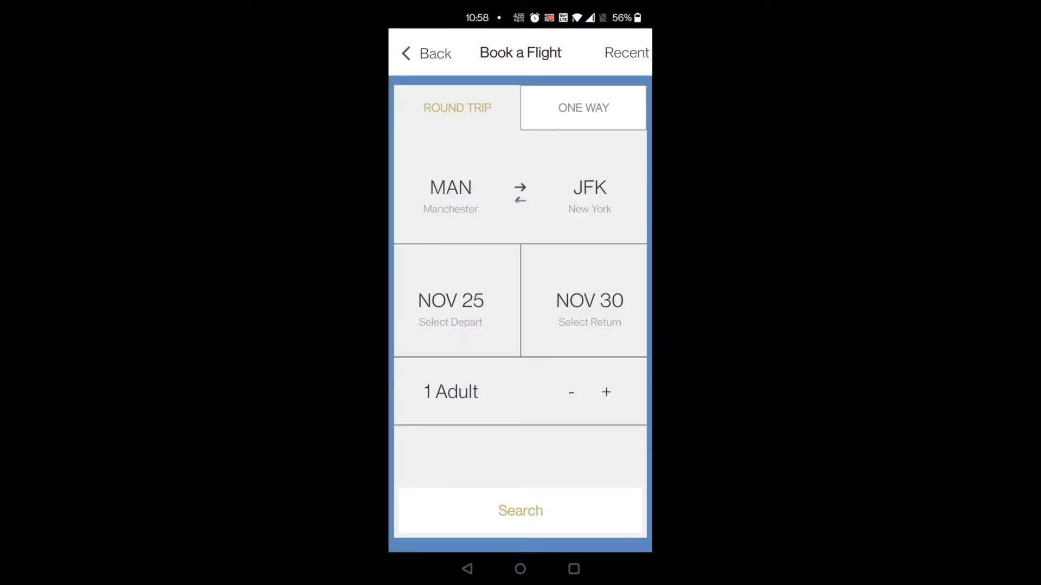
Bring up the Volt MX Iris application menu from the macOS menu bar.
left_click(450, 193)
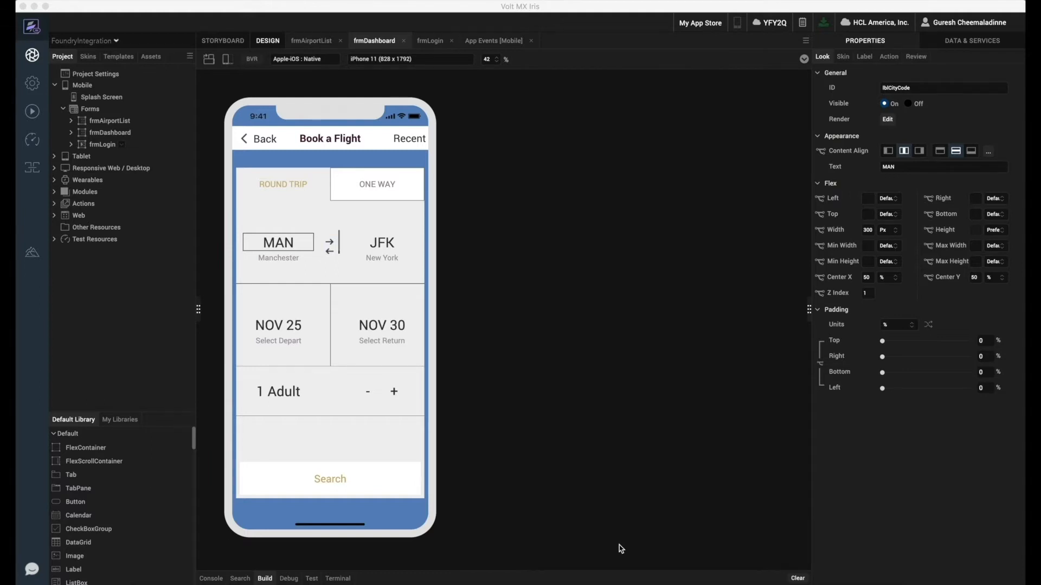
left_click(109, 120)
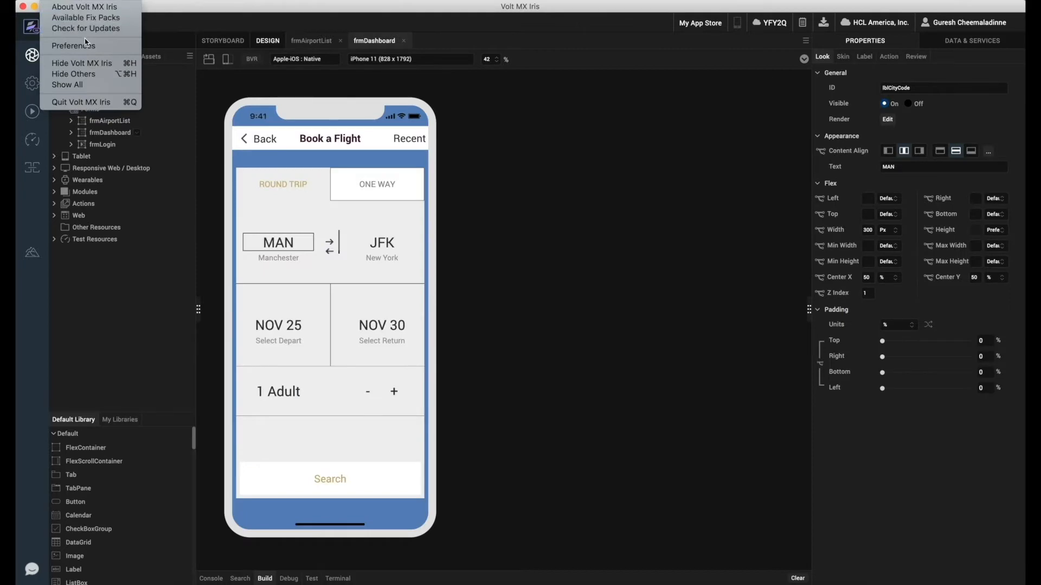
Review the Volt MX Foundry console URL in Preferences and close with Done.
left_click(73, 46)
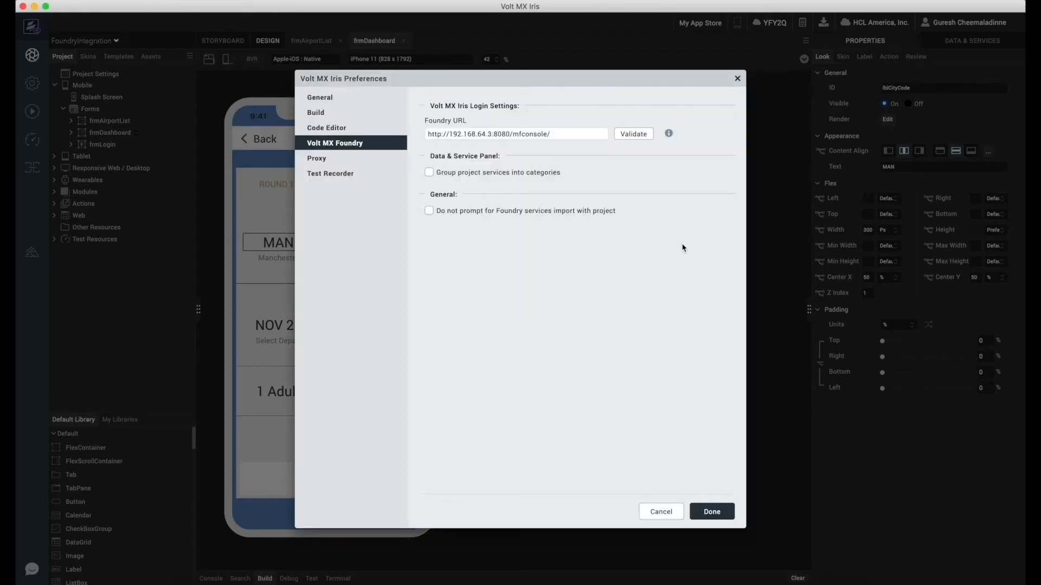
mouse_move(354, 143)
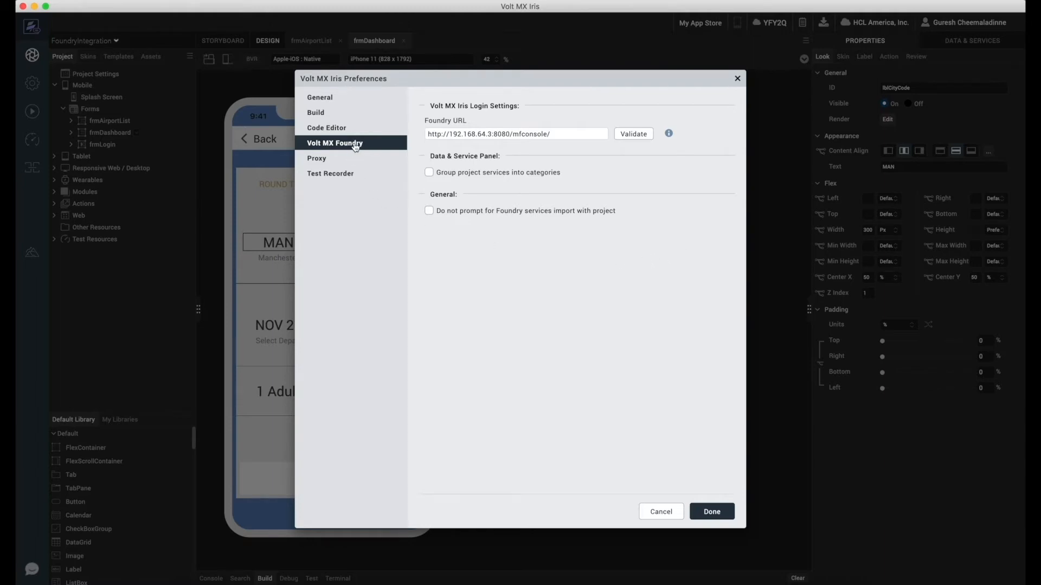
mouse_move(516, 253)
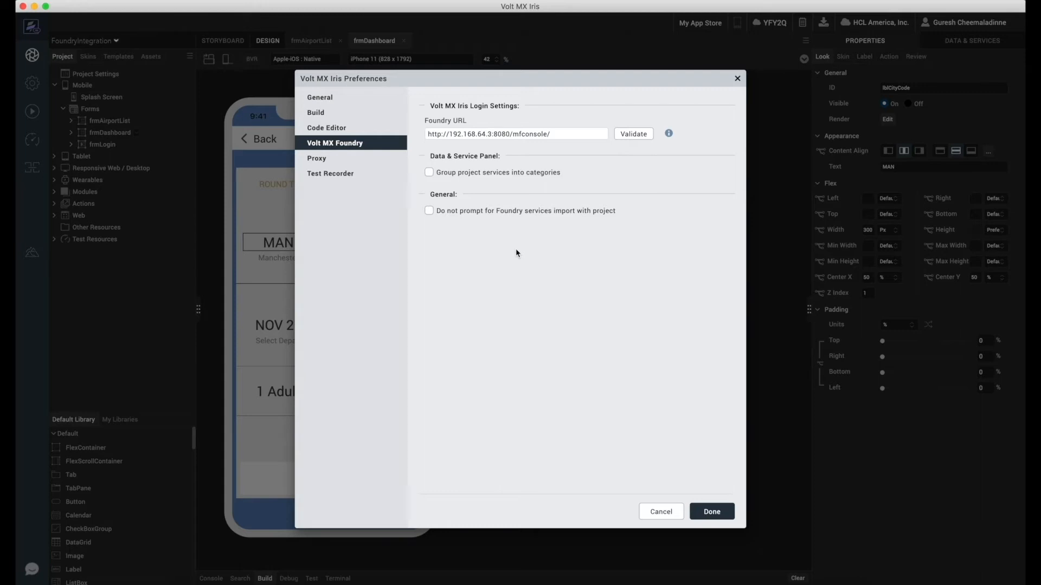
mouse_move(722, 436)
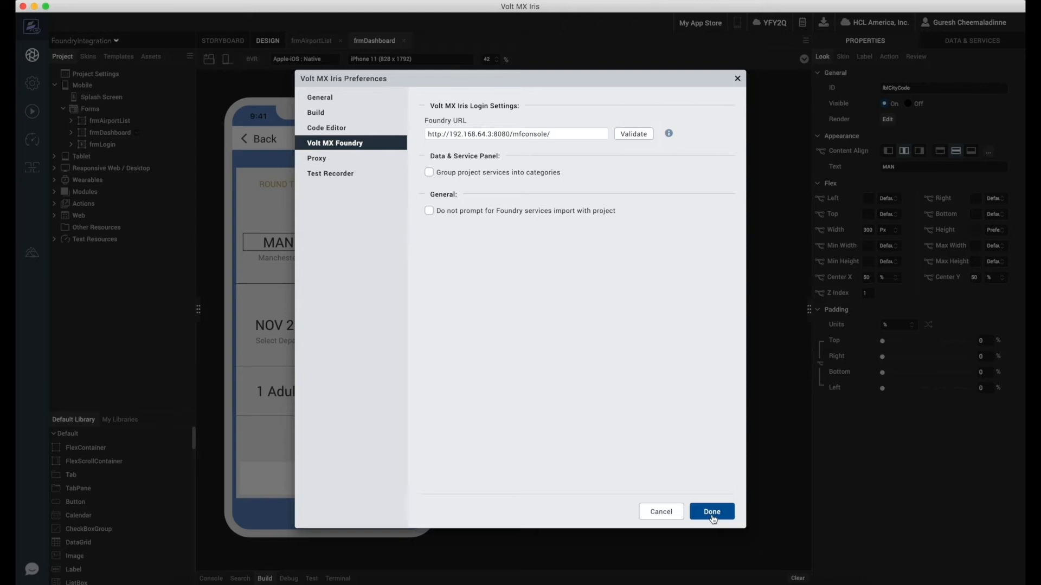
left_click(711, 511)
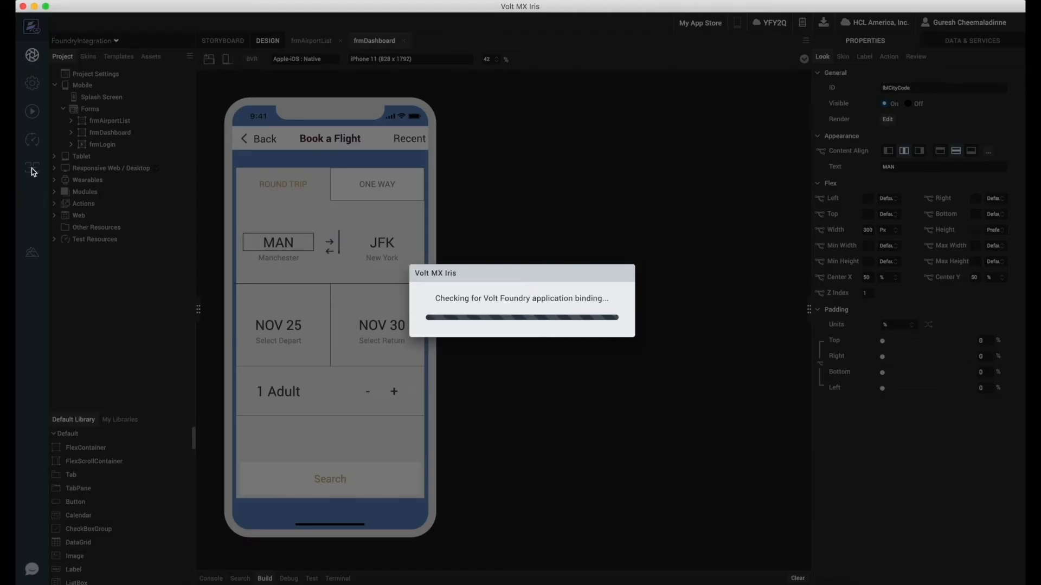
Show App 415's Integration tab listing the Airportid and TestServiceXML2 services.
left_click(32, 56)
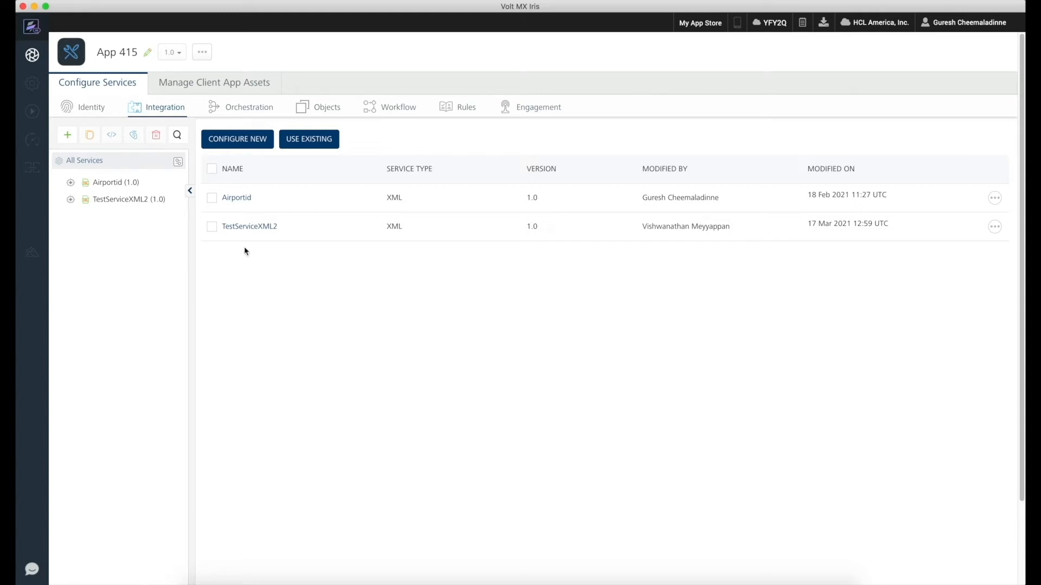
mouse_move(249, 228)
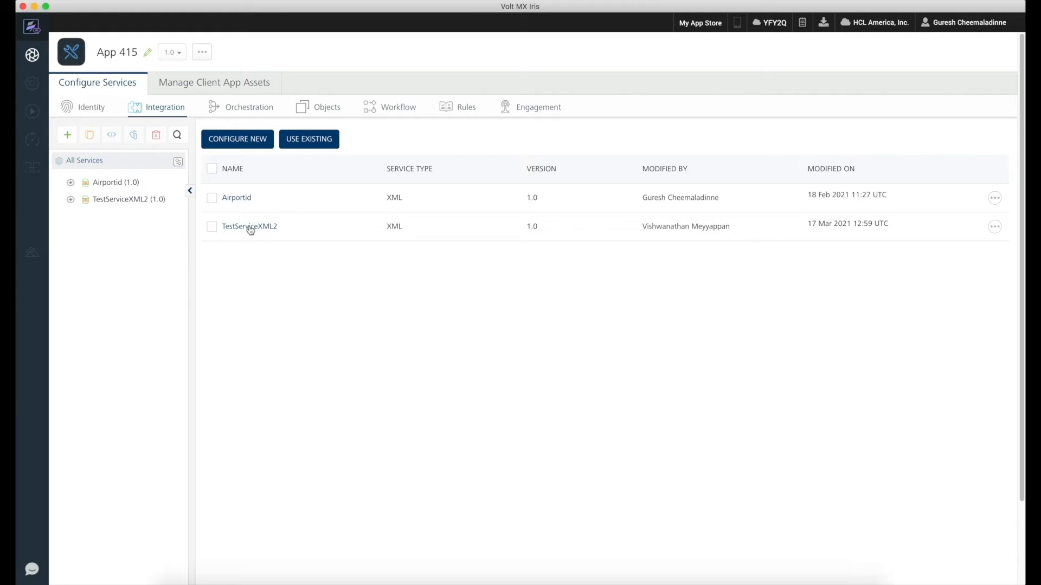
Show TestServiceXML2's definition and its operations op1 and op2, then load op1.
left_click(250, 226)
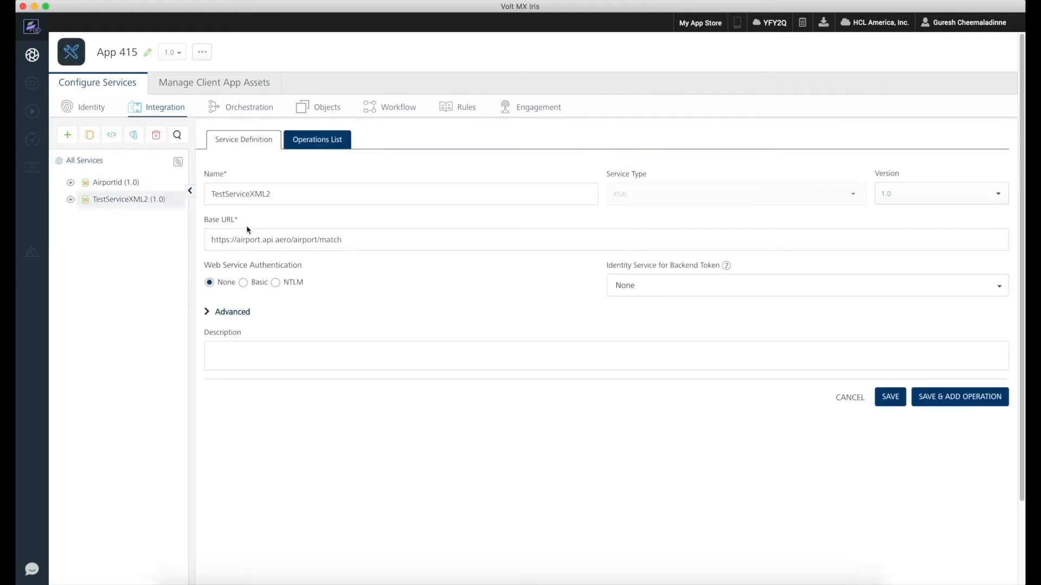
mouse_move(656, 213)
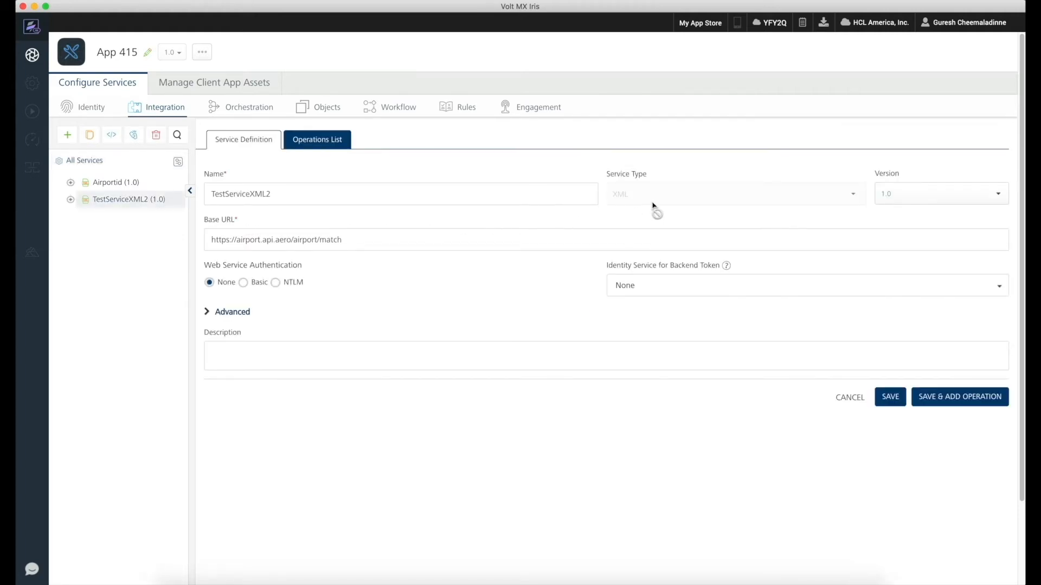
mouse_move(504, 226)
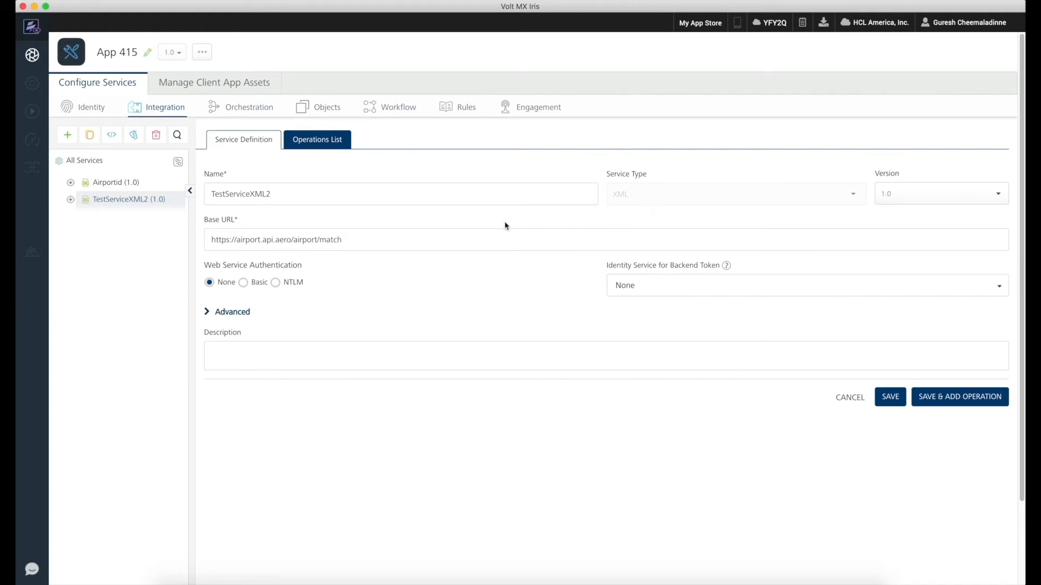
mouse_move(344, 231)
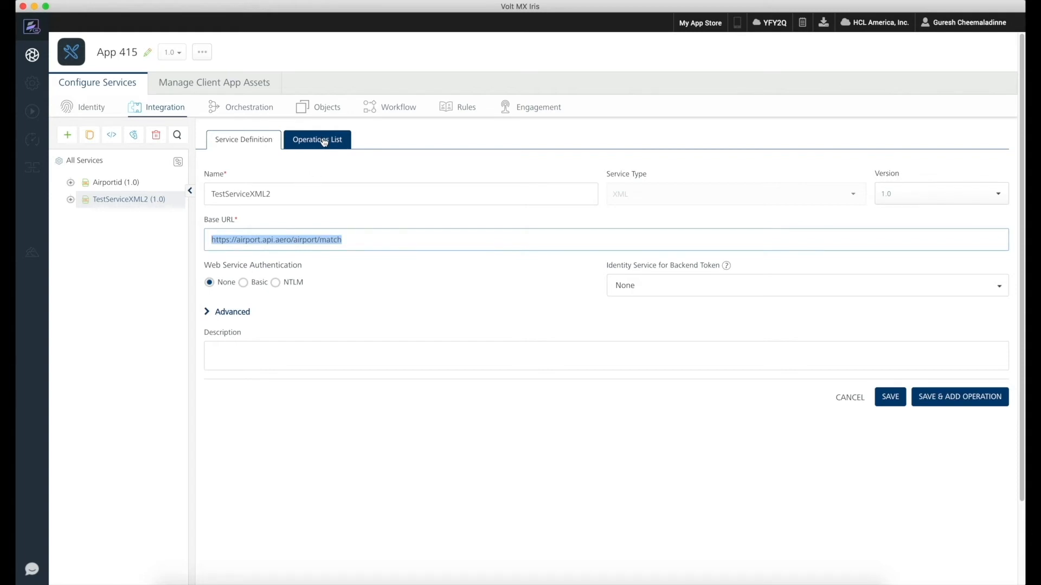
left_click(318, 140)
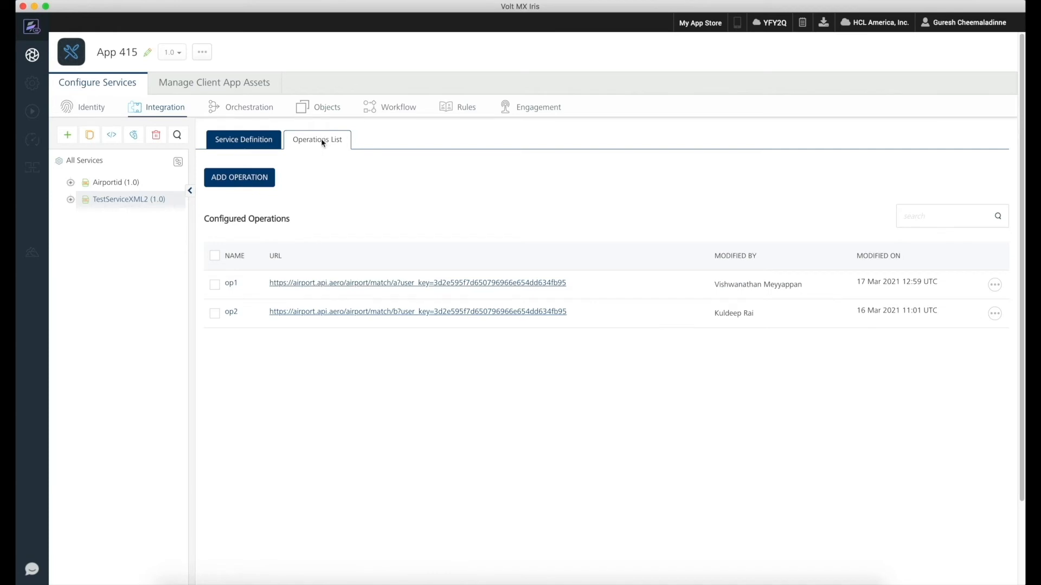
mouse_move(232, 285)
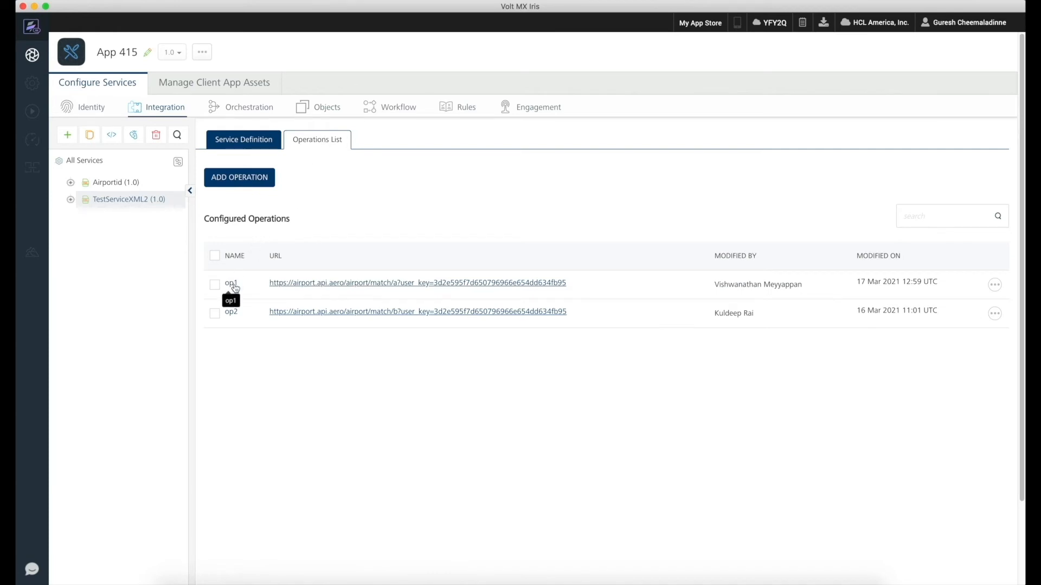
left_click(232, 283)
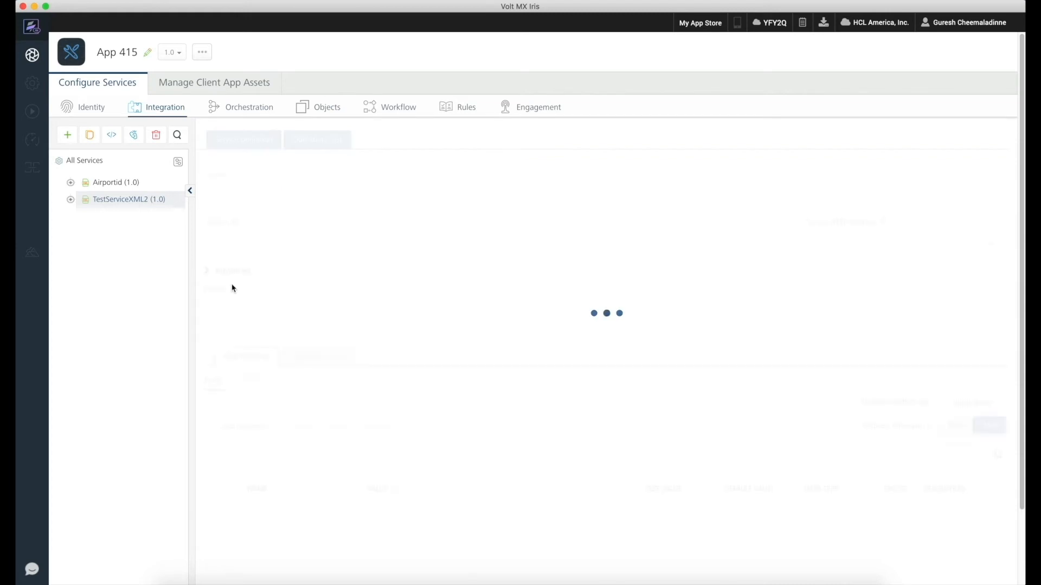
View op1's Response Output fields airports, city and code down to Save and Fetch Response.
left_click(70, 200)
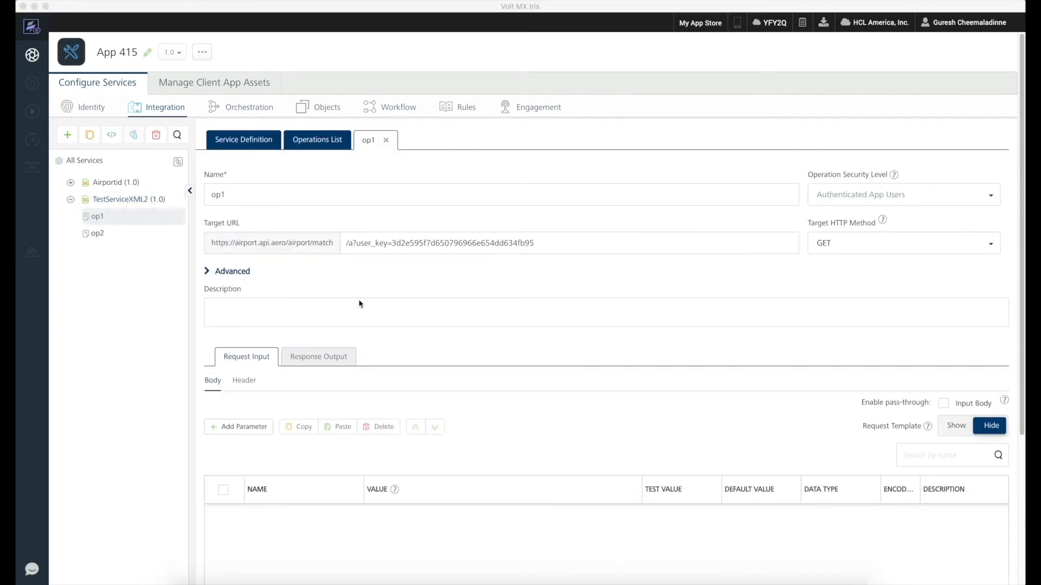
mouse_move(284, 253)
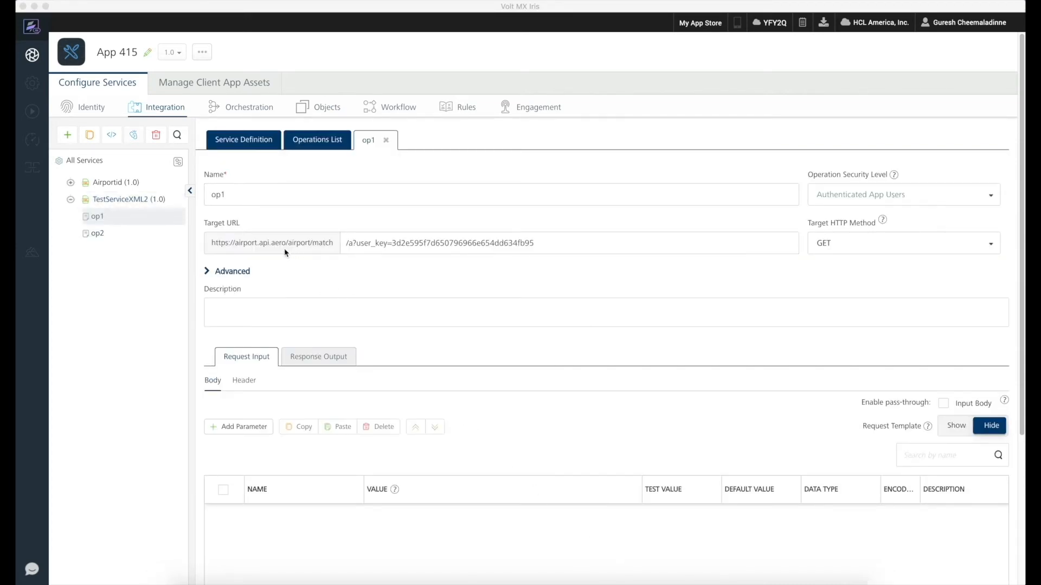
mouse_move(307, 256)
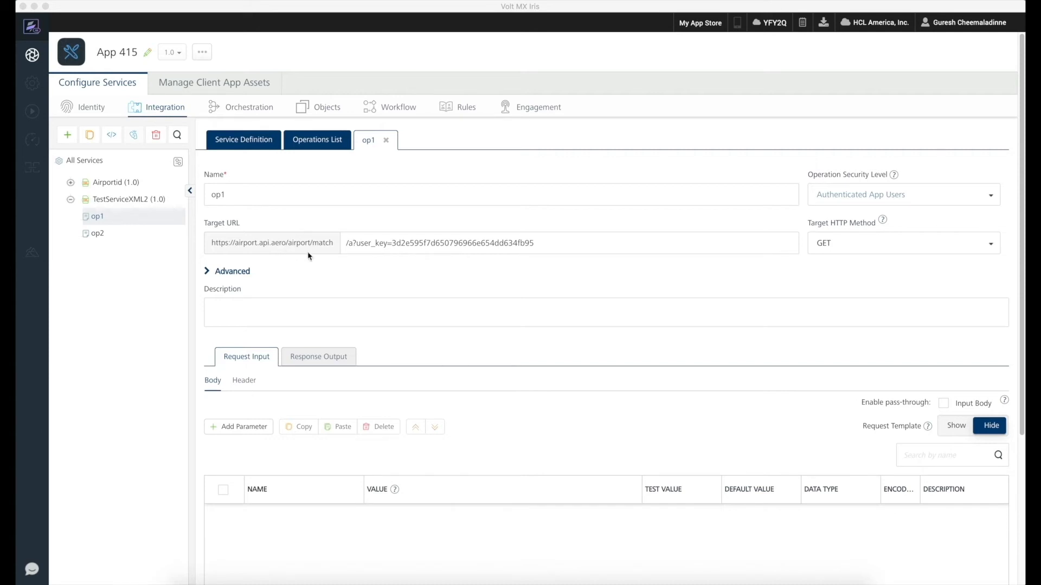
mouse_move(388, 254)
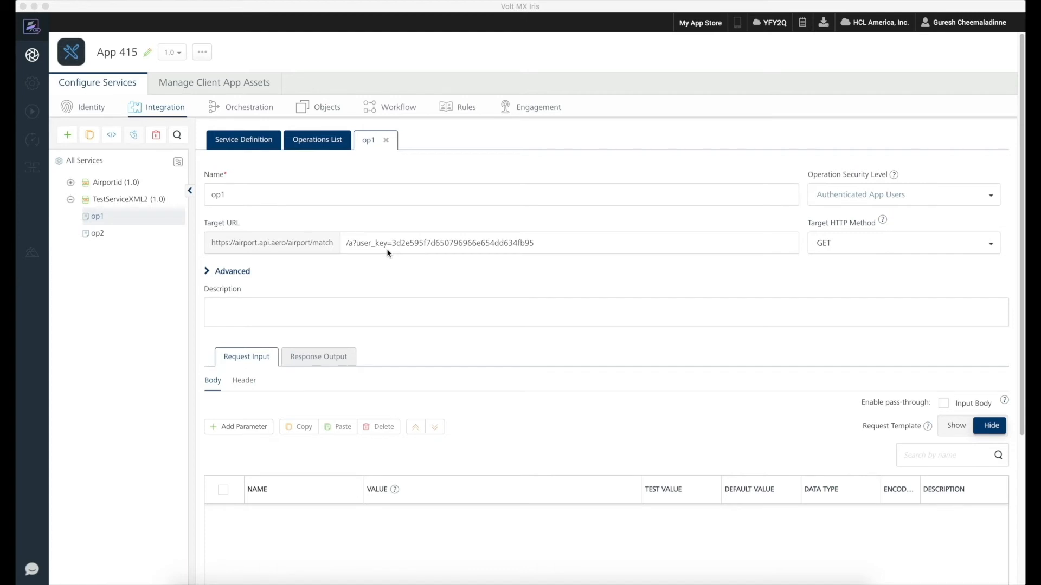
mouse_move(324, 351)
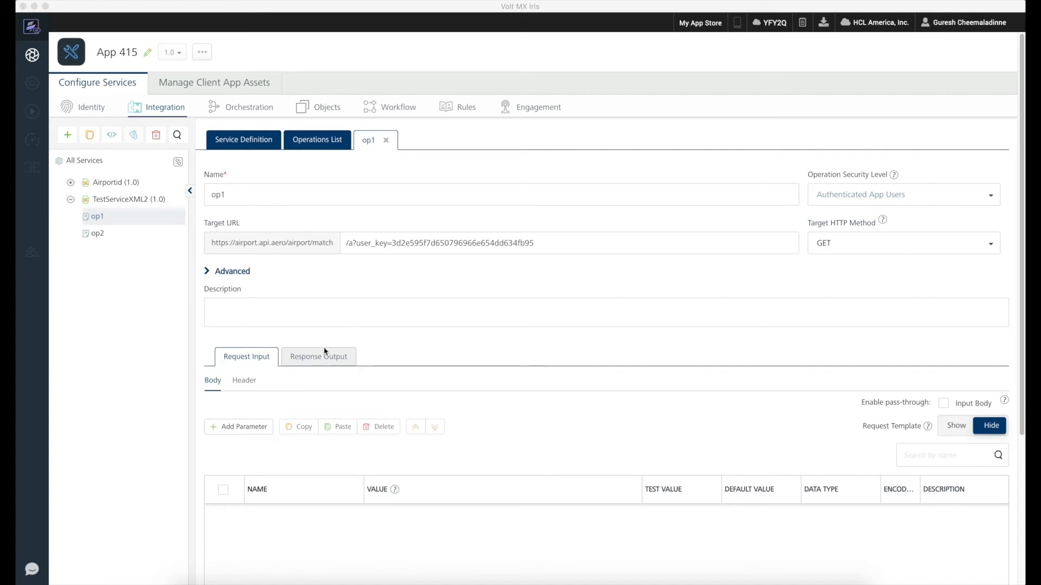
left_click(318, 357)
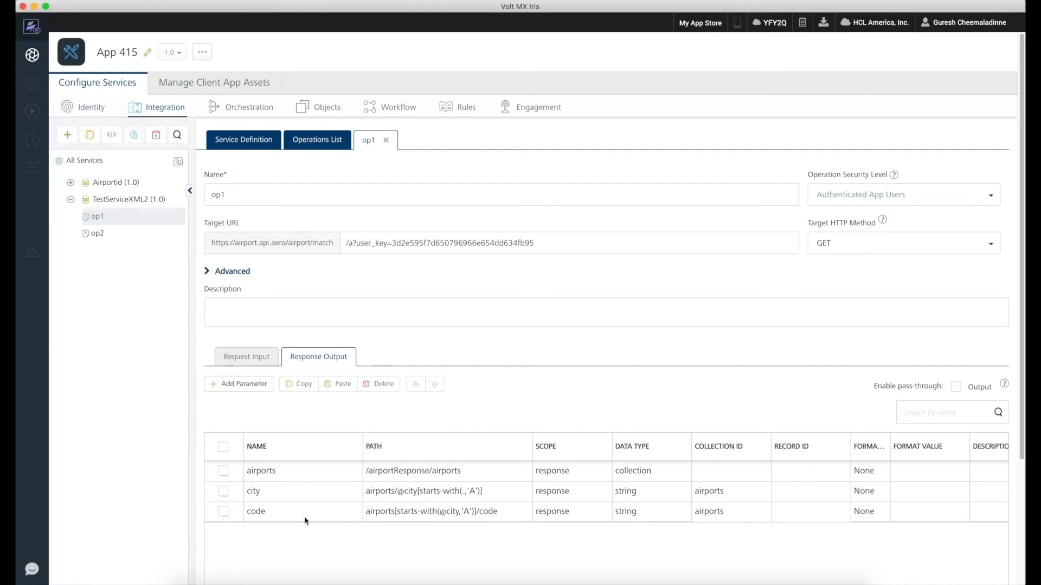
mouse_move(390, 527)
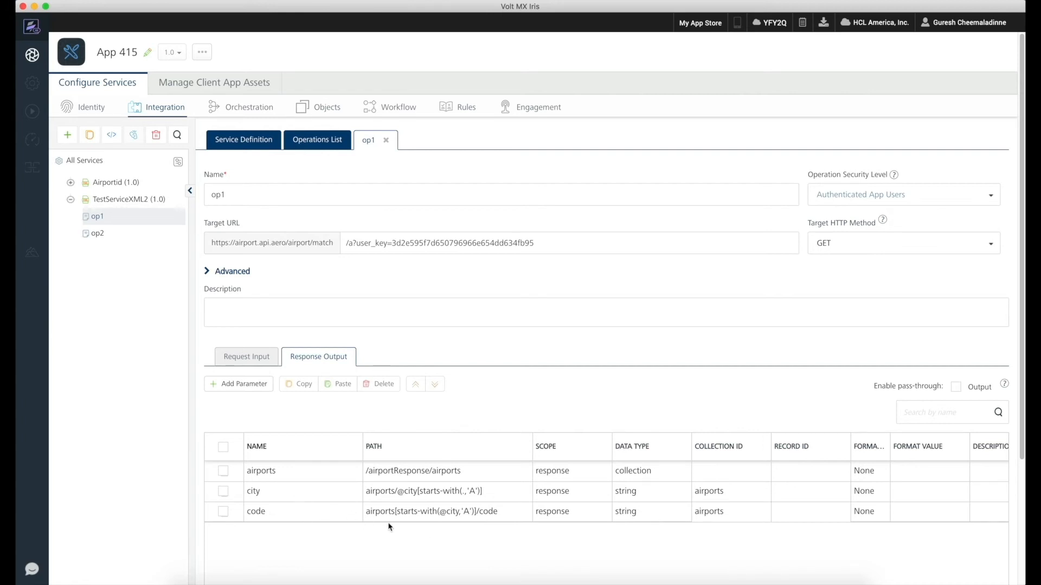
scroll("down", 3)
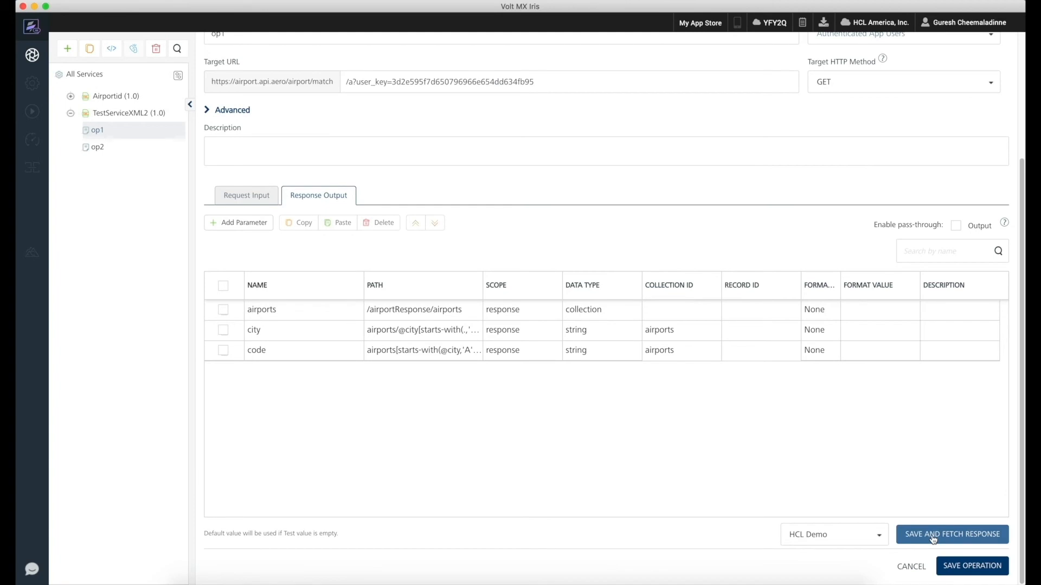
Save and fetch responses for op1 and then op2, which filters cities starting with B.
left_click(951, 534)
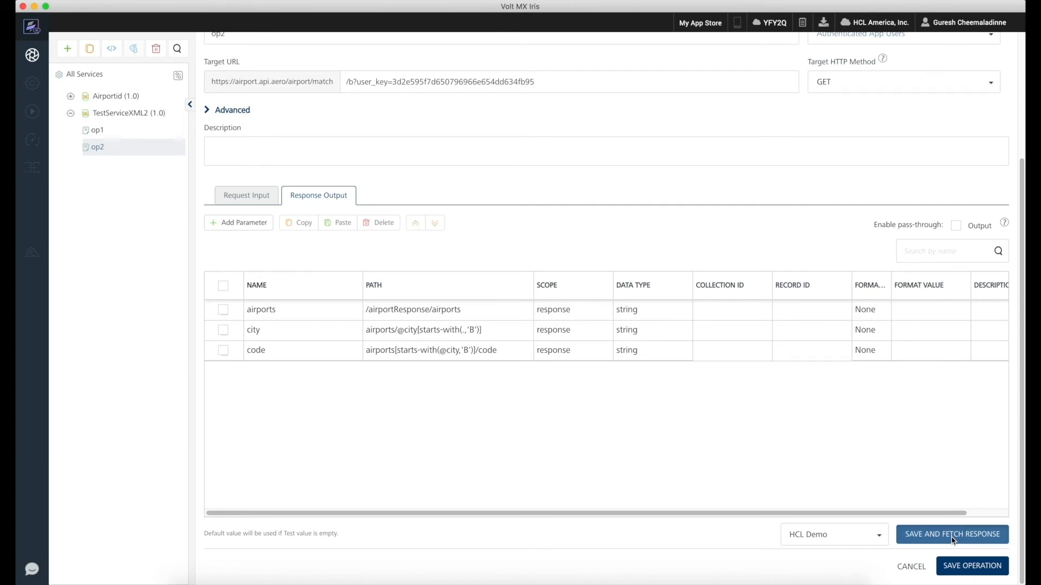
left_click(951, 534)
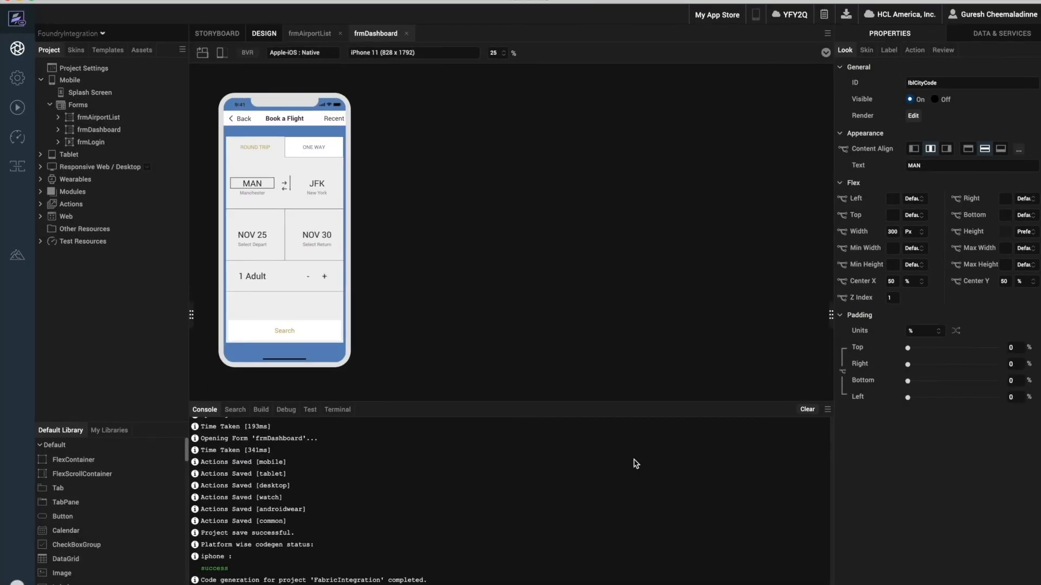
Inspect frmAirportList's A and B sections, then return to frmDashboard and select the MAN label.
left_click(108, 120)
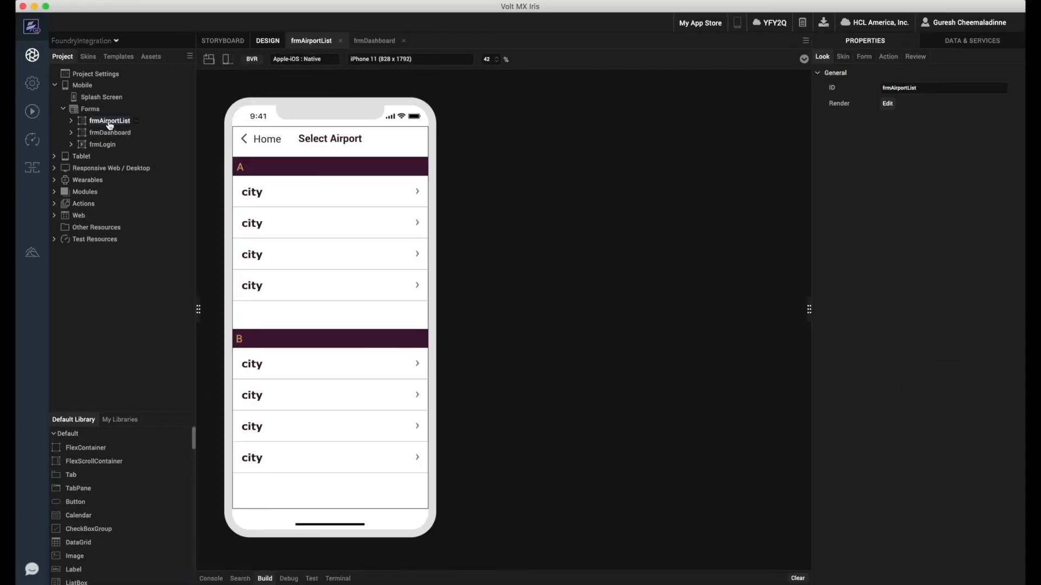
left_click(329, 238)
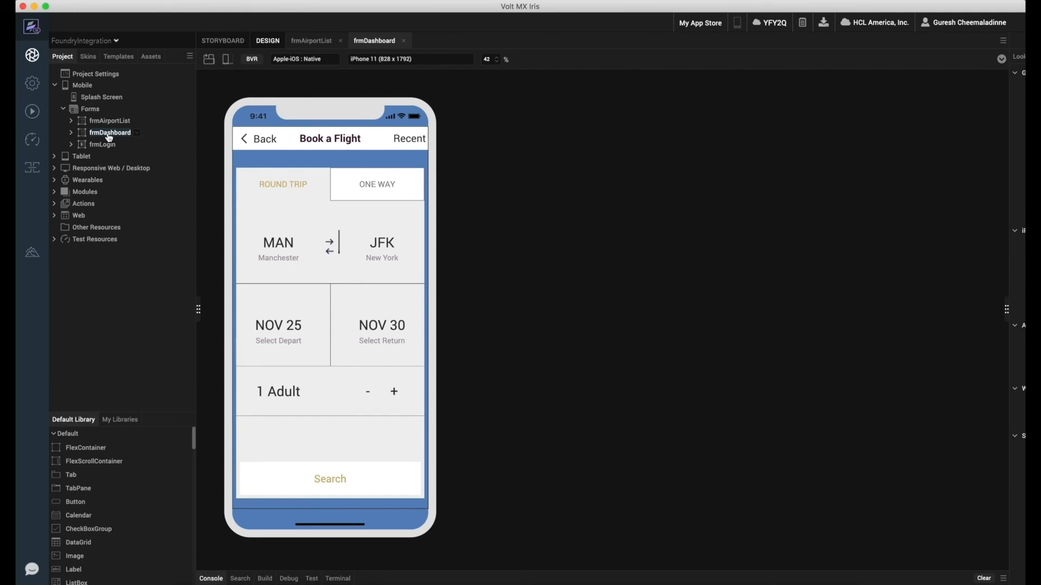
left_click(279, 241)
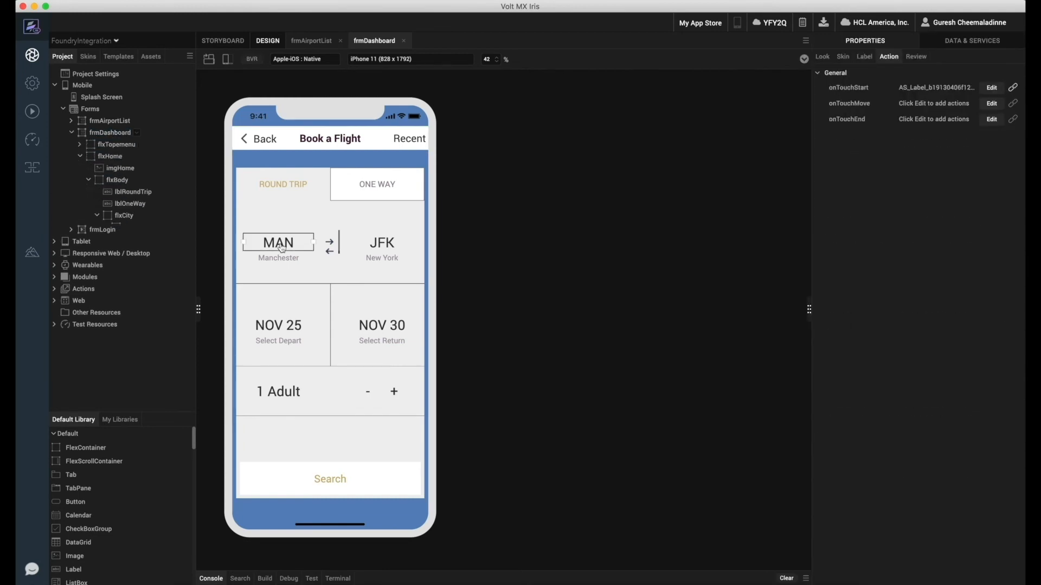
Edit lblCityCode's onTouchStart action and show its steps as an editable list.
left_click(96, 215)
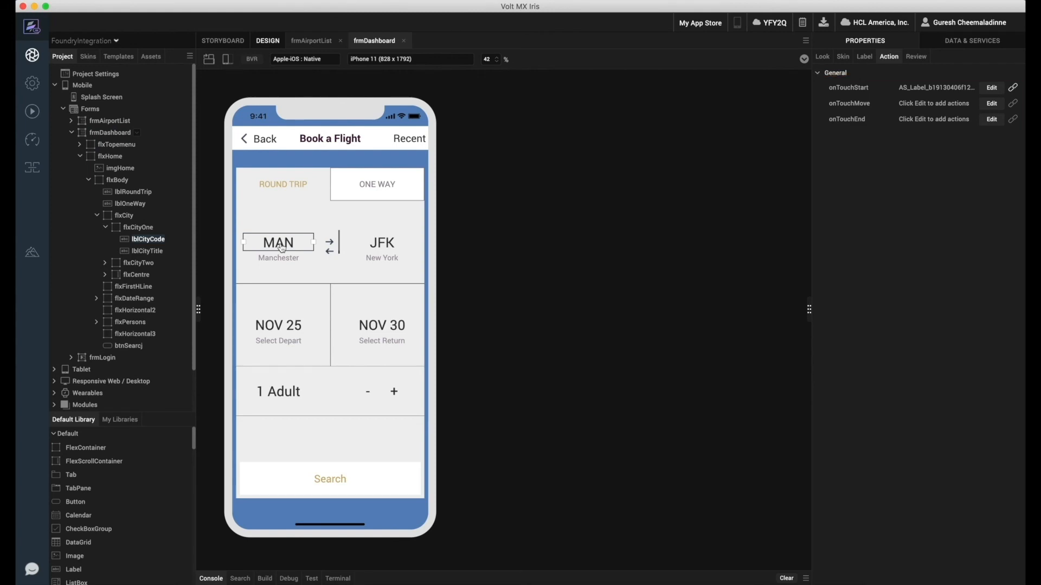
left_click(991, 87)
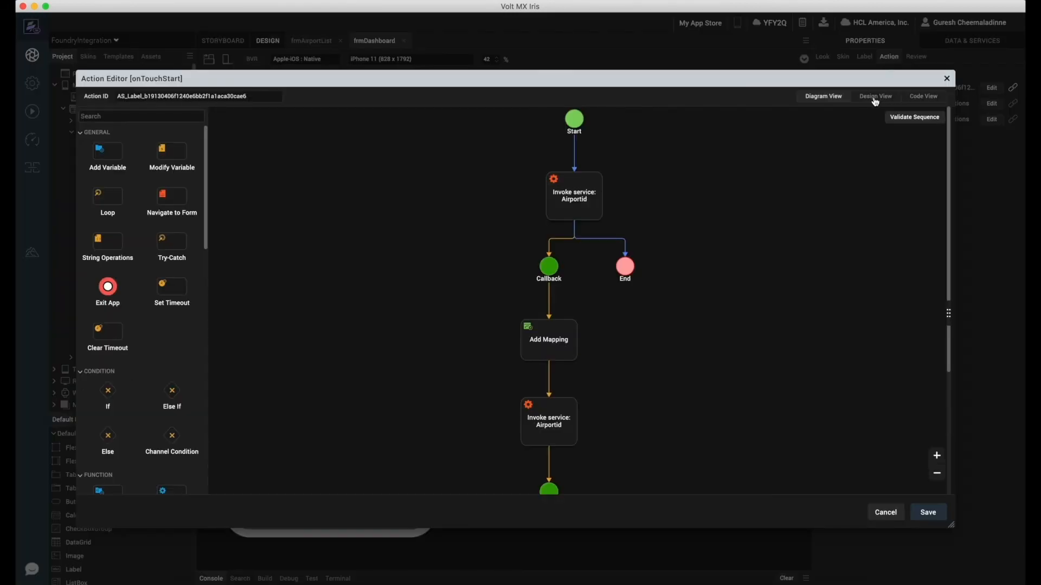
left_click(875, 96)
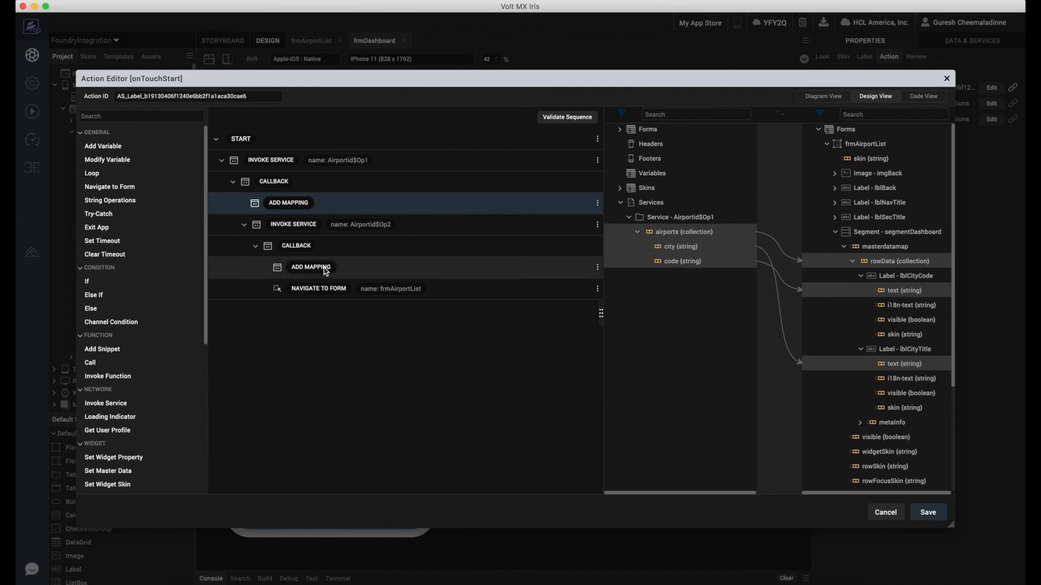
Inspect the result mapping after the second Airportid call, then close the Action Editor.
left_click(310, 267)
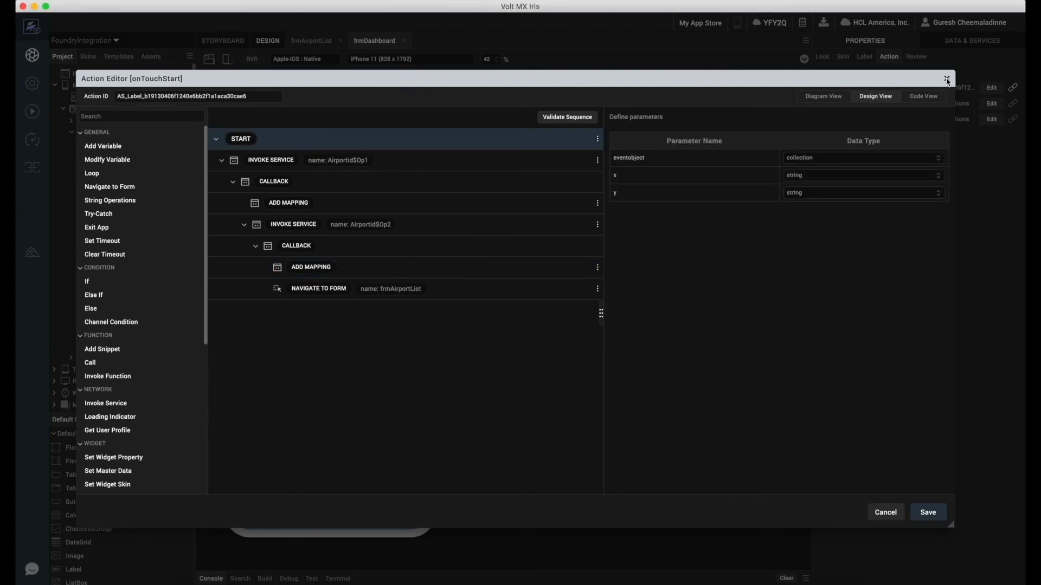
left_click(947, 79)
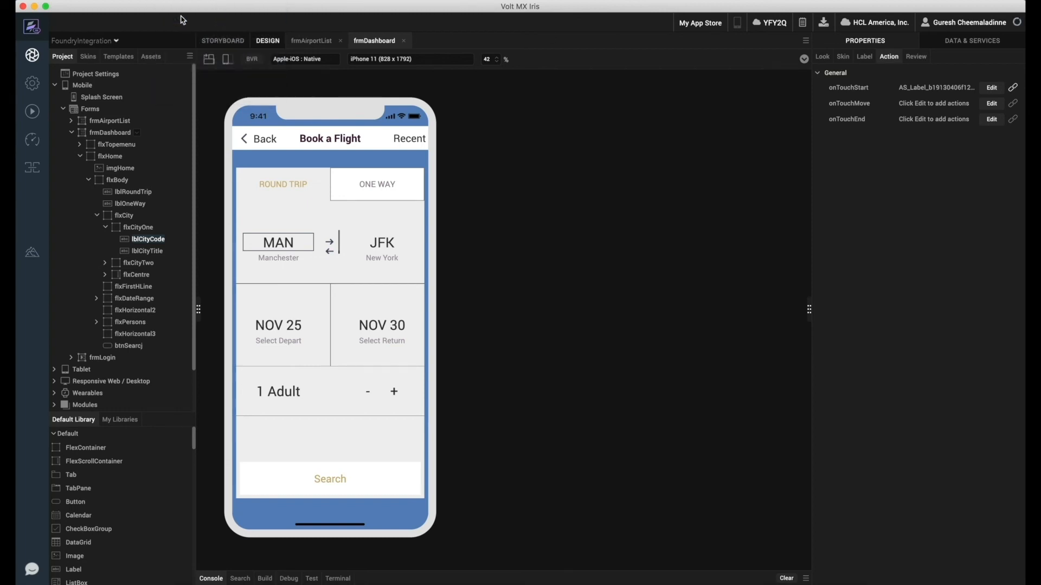
Save the project, then tap MAN on the phone to browse the A and B airport sections.
key("cmd+s")
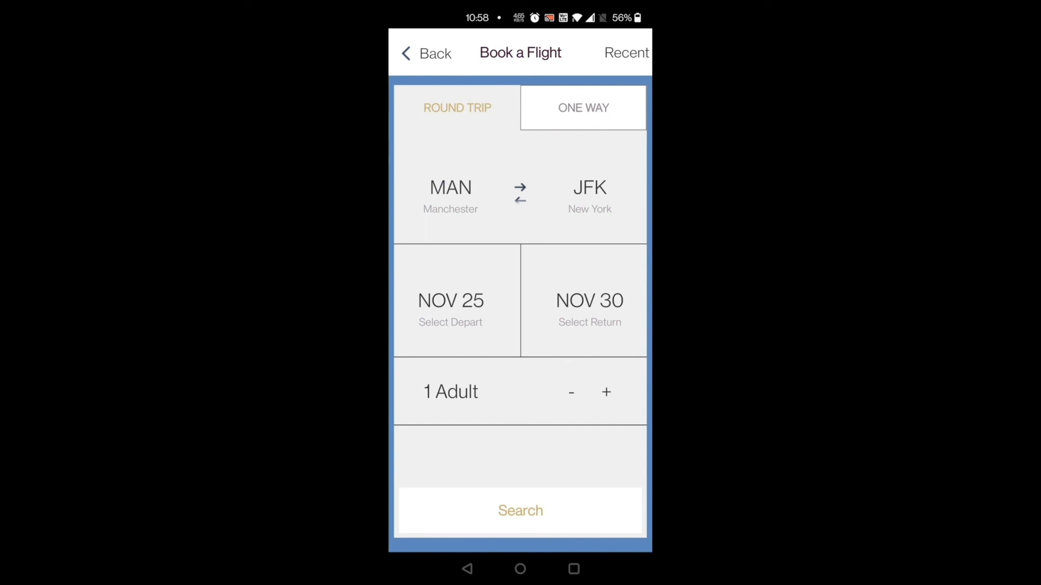
left_click(450, 193)
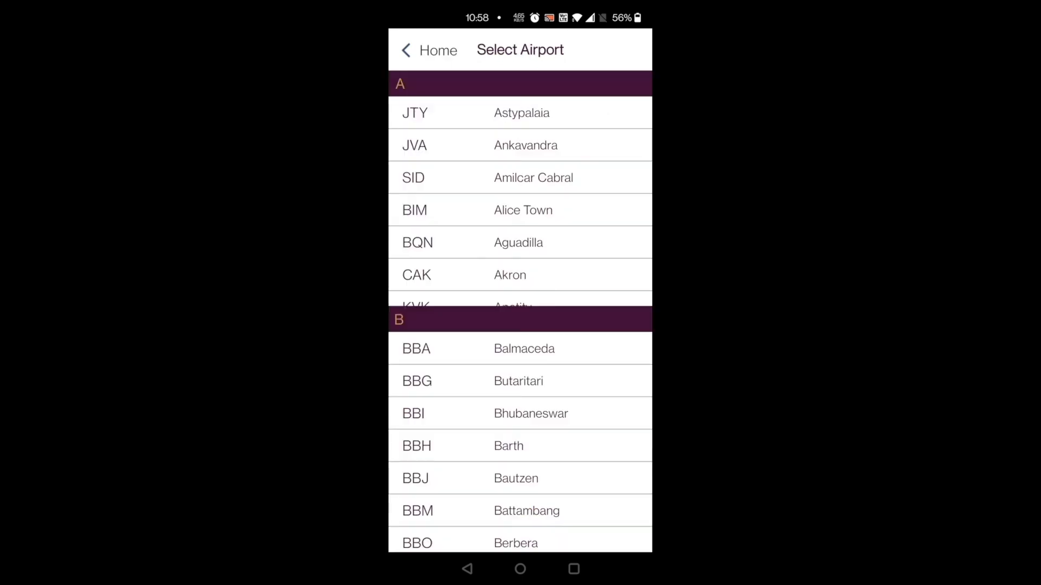
scroll("down", 3)
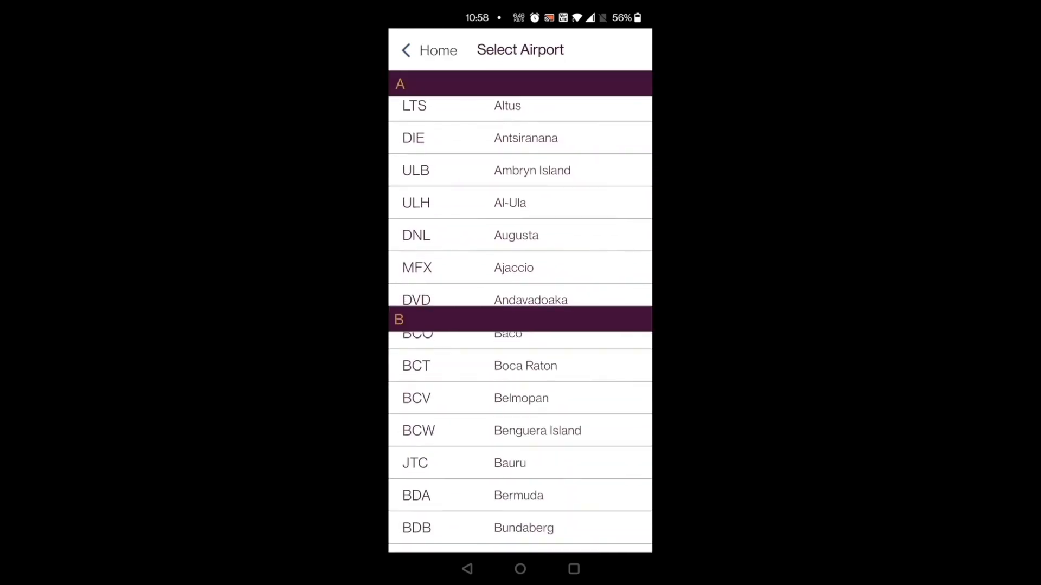